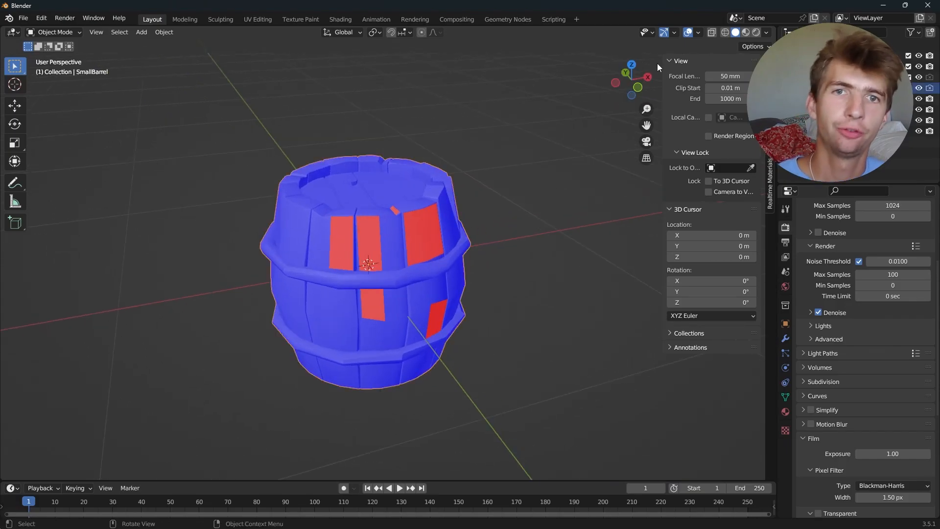
Step: Show the Viewport Overlays settings with Face Orientation enabled for the barrel
{"action": "left_click", "coordinate": [697, 32]}
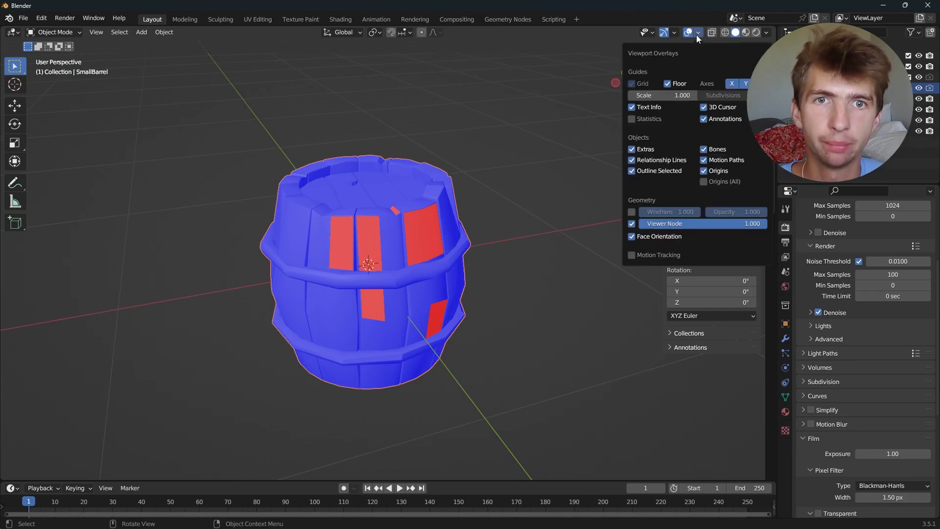
{"action": "left_click", "coordinate": [698, 33]}
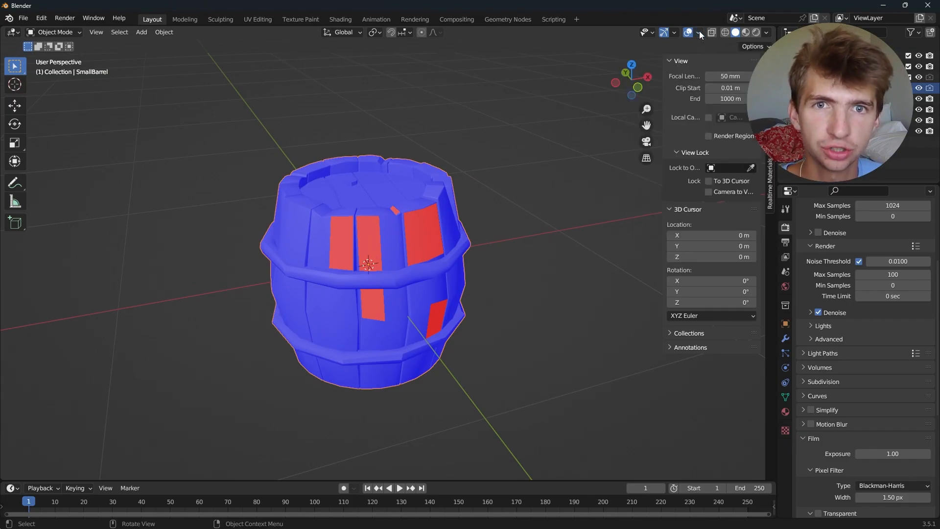
{"action": "left_click", "coordinate": [698, 33]}
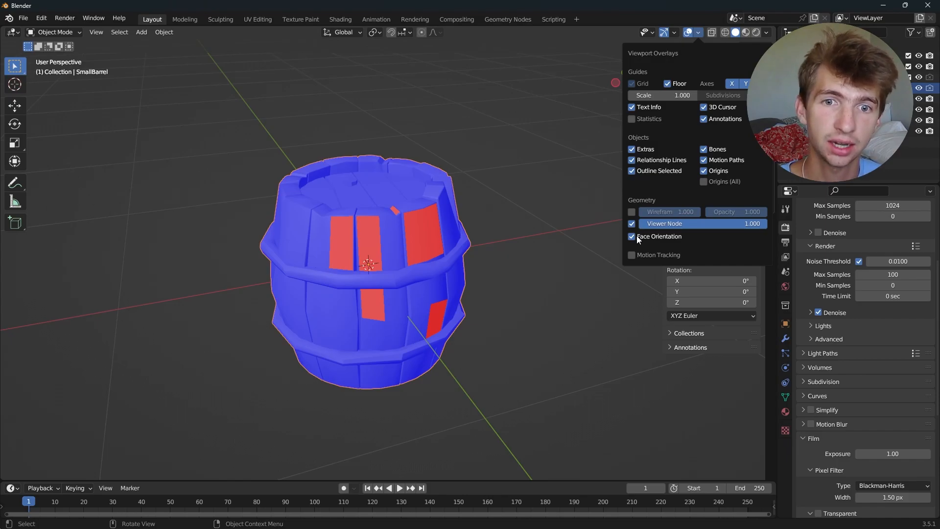
Step: Dismiss the overlays and view the barrel's red inside-out faces in Solid shading
{"action": "left_click", "coordinate": [525, 335]}
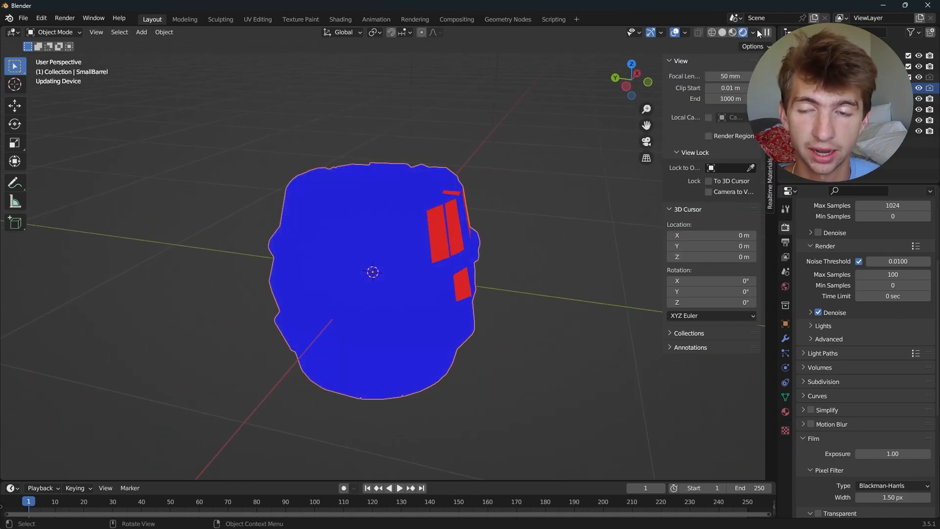
{"action": "left_click", "coordinate": [687, 33]}
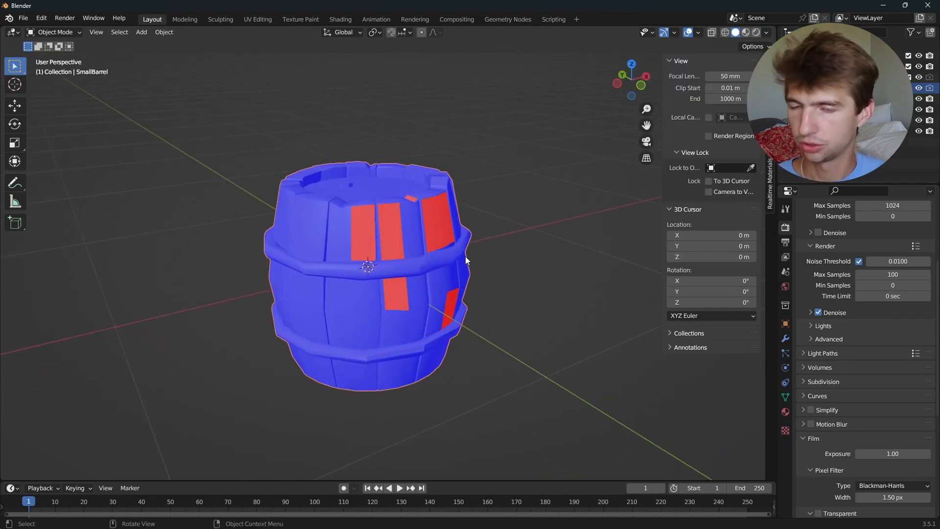
Step: In Edit Mode, flip the normals of the selected red faces via Mesh > Normals > Flip
{"action": "key", "text": "Tab"}
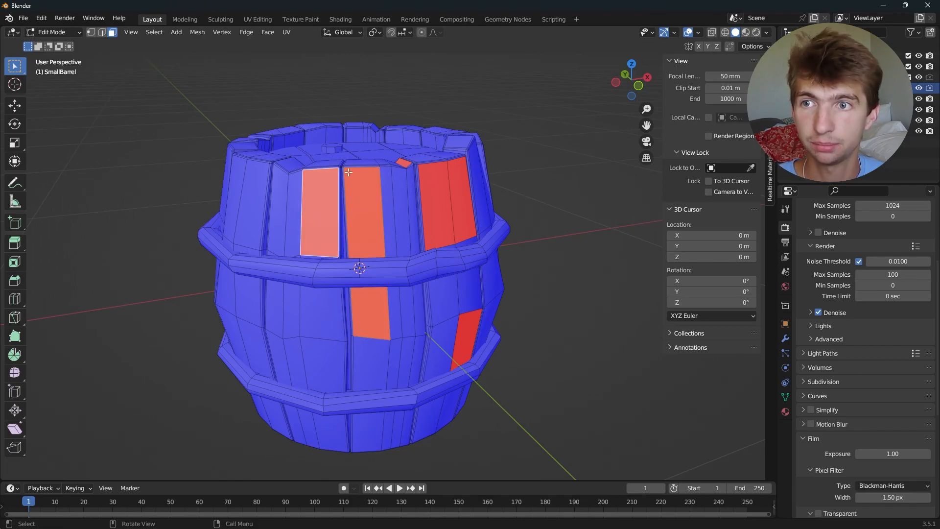
{"action": "left_click", "coordinate": [246, 31]}
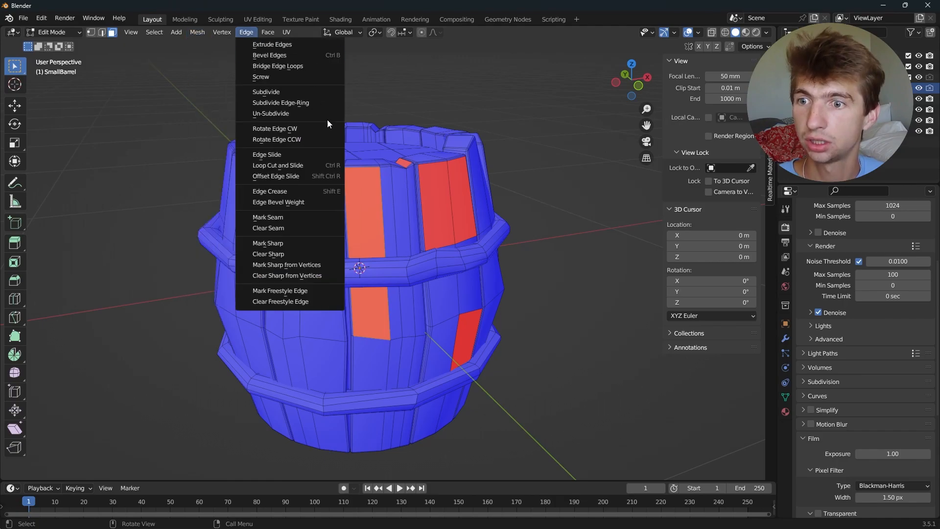
{"action": "left_click", "coordinate": [197, 32]}
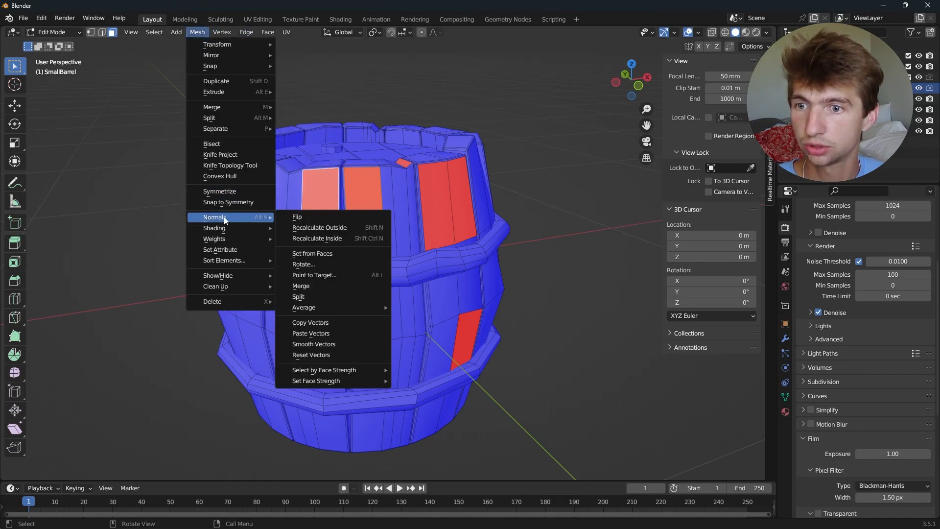
{"action": "left_click", "coordinate": [297, 218]}
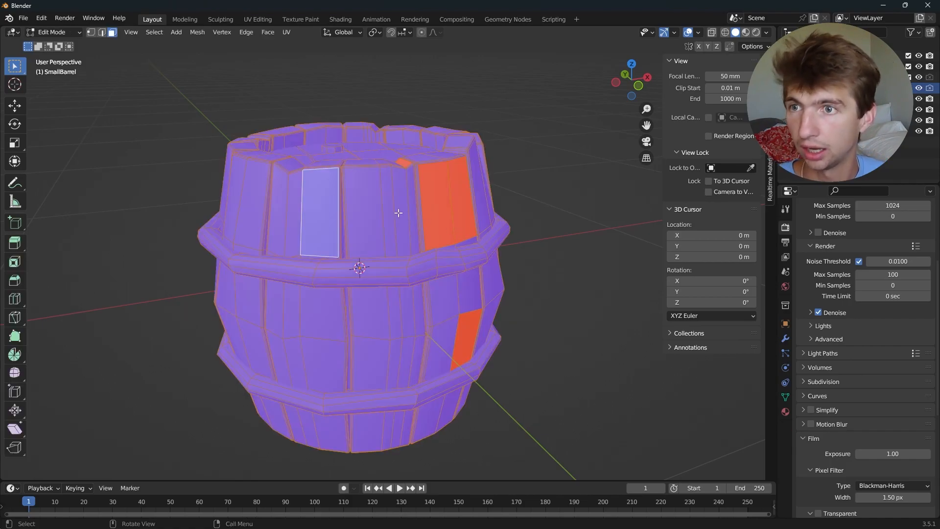
Step: Recalculate all normals inside, then outside, so every barrel face shows blue
{"action": "left_click", "coordinate": [197, 31]}
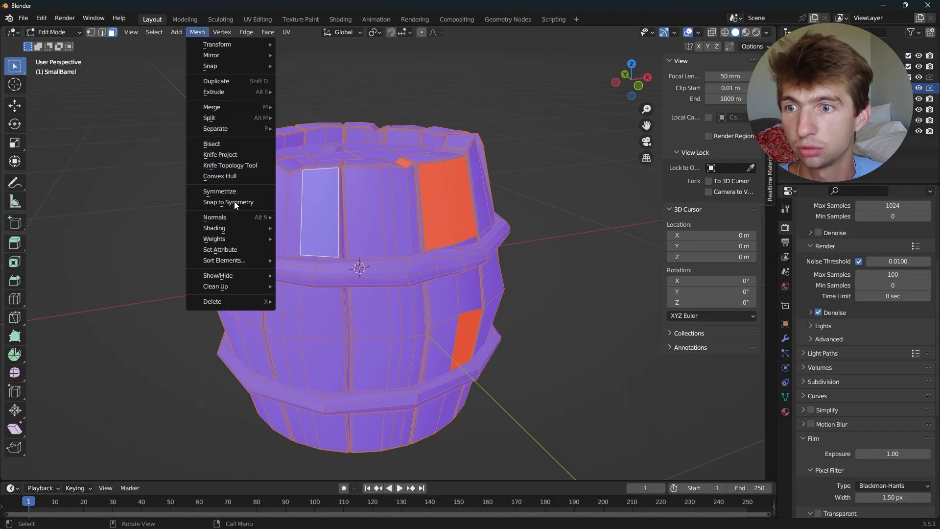
{"action": "mouse_move", "coordinate": [215, 217]}
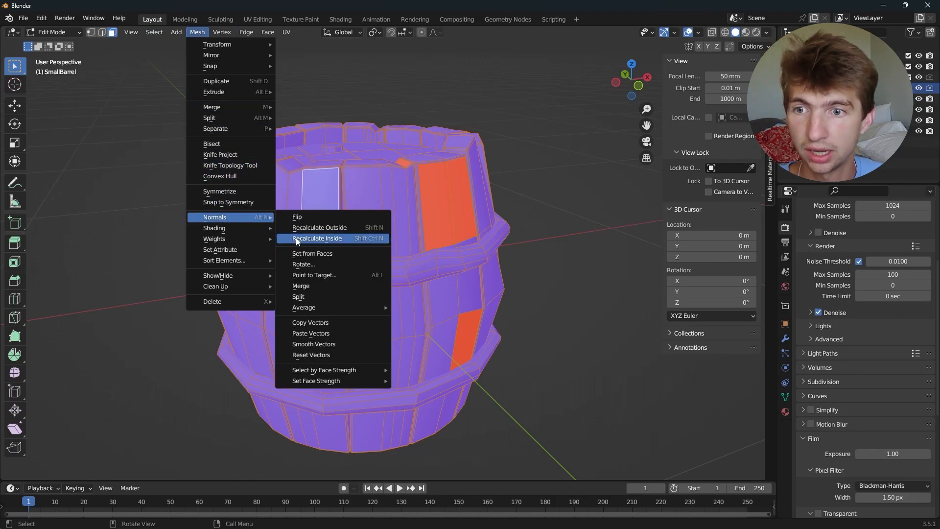
{"action": "left_click", "coordinate": [316, 238]}
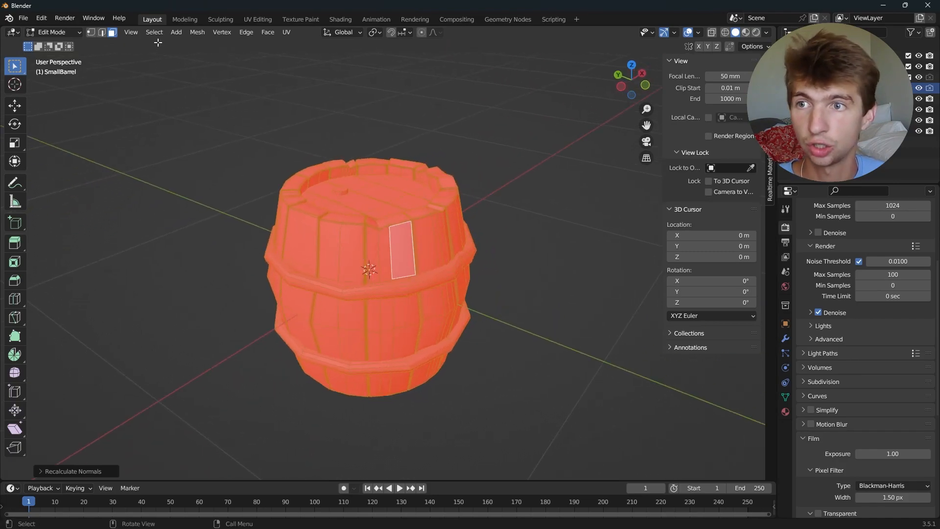
{"action": "left_click", "coordinate": [197, 32]}
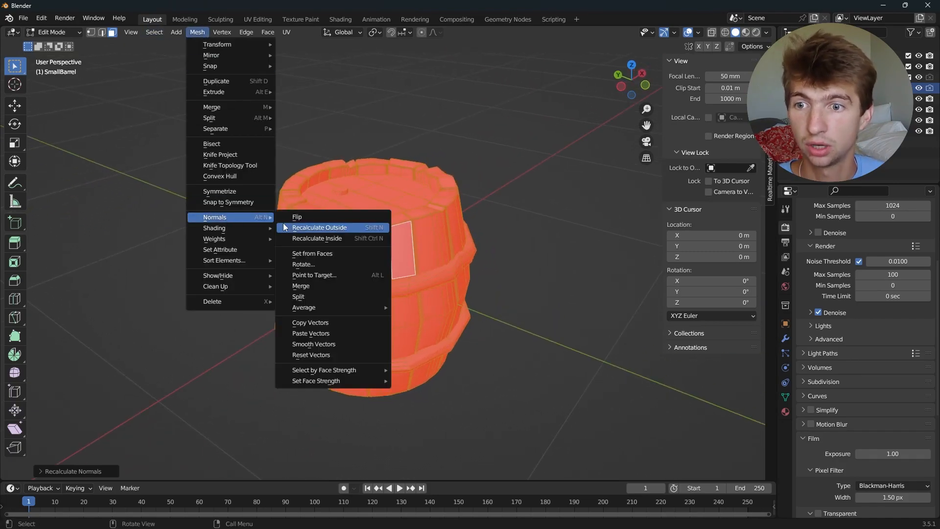
{"action": "left_click", "coordinate": [319, 226]}
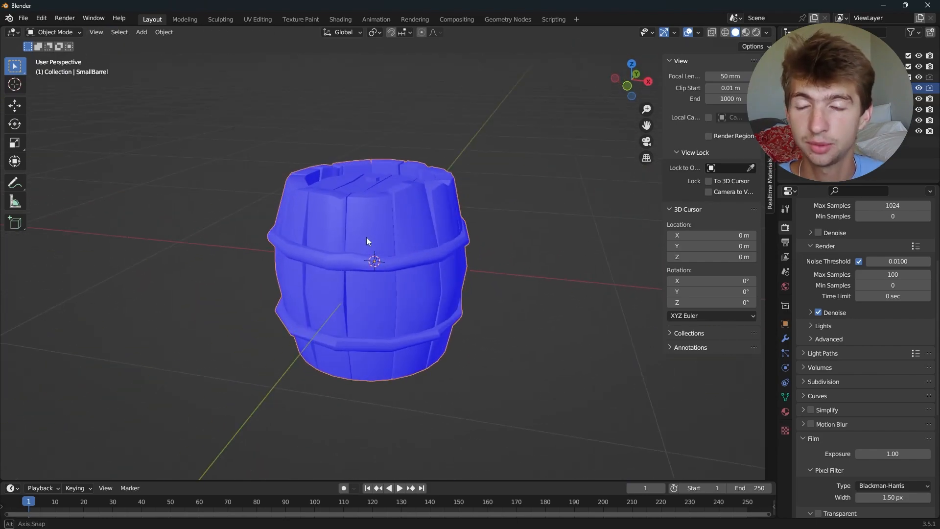
Step: Orbit the view around the all-blue barrel to check its faces
{"action": "left_click_drag", "start_coordinate": [367, 241], "coordinate": [492, 295]}
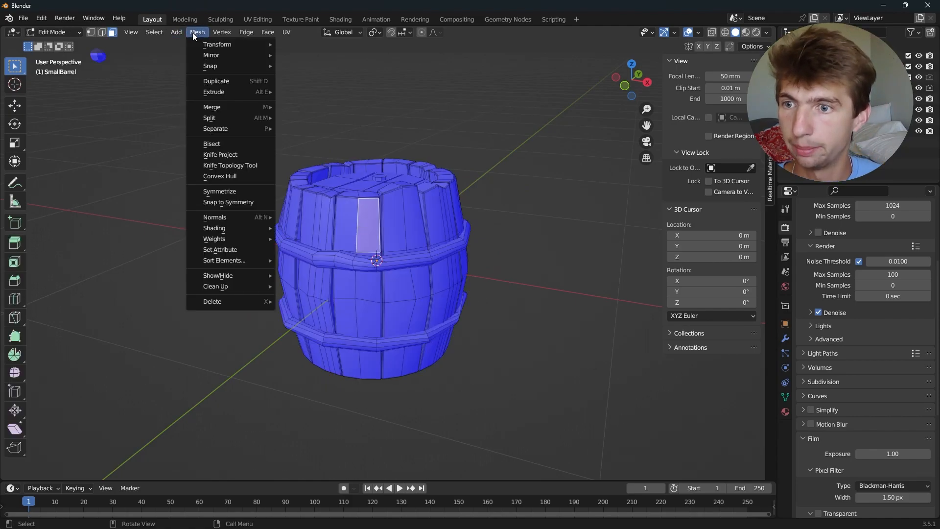
{"action": "mouse_move", "coordinate": [214, 217]}
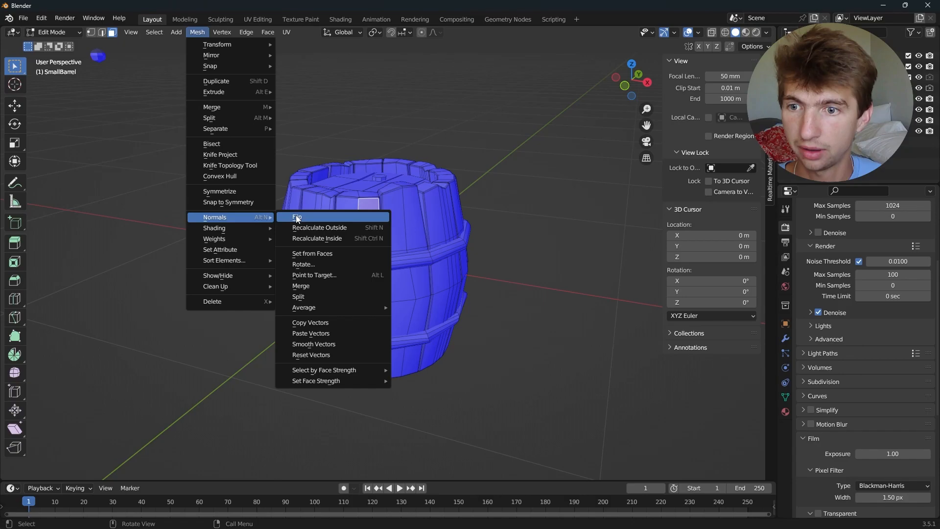
{"action": "mouse_move", "coordinate": [343, 253]}
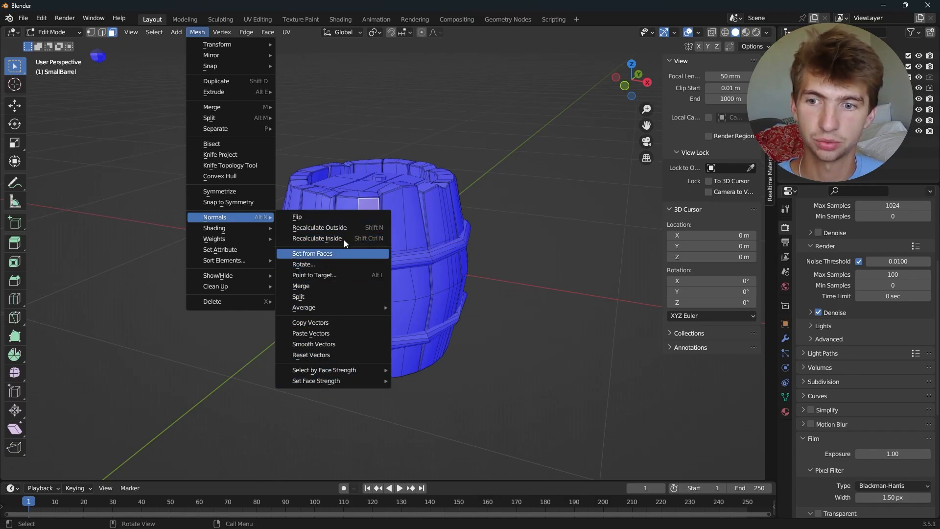